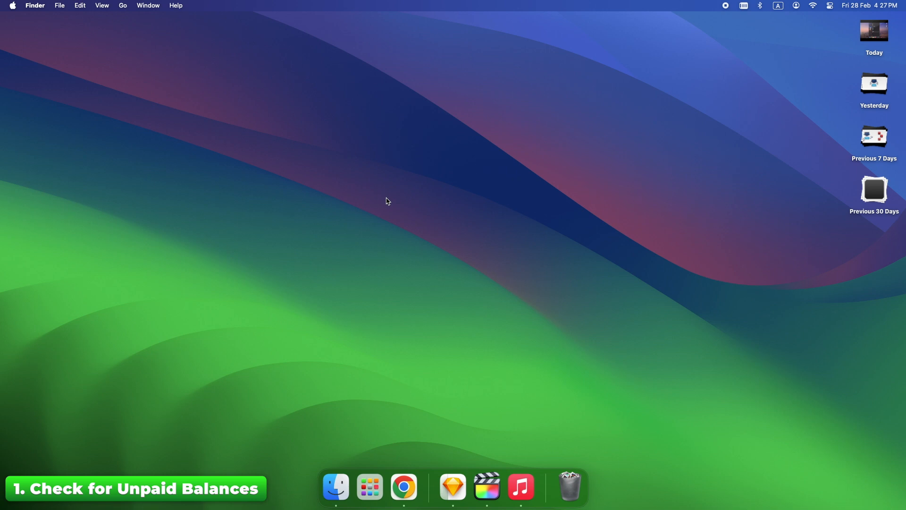
Launch System Settings from Launchpad and view the Apple Account's Media & Purchases settings.
left_click(369, 487)
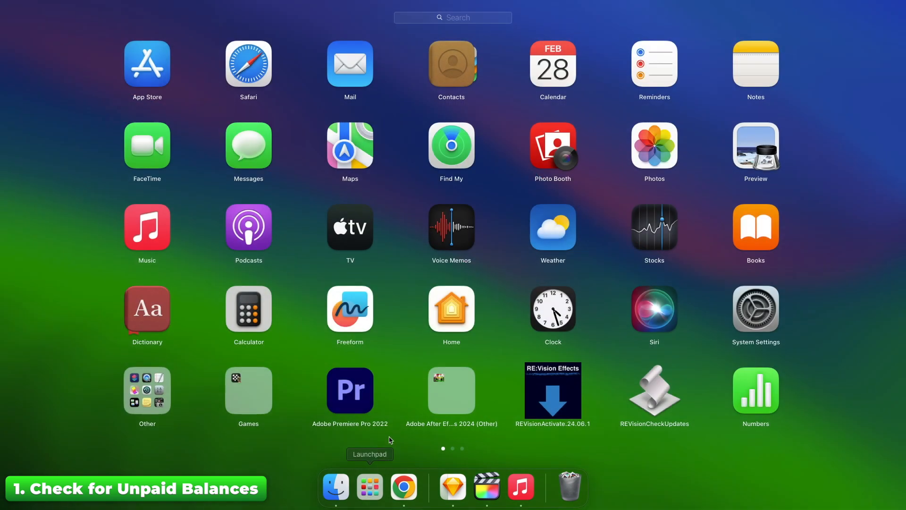
type("sett")
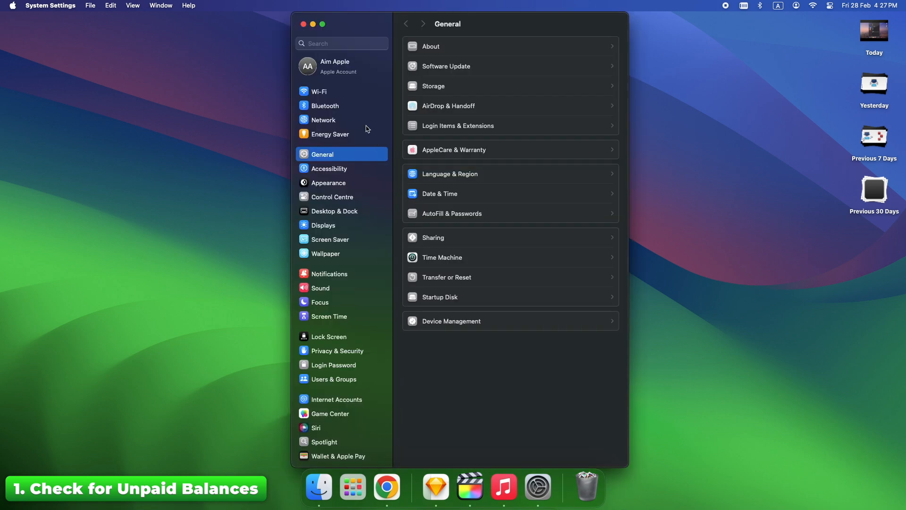
left_click(342, 66)
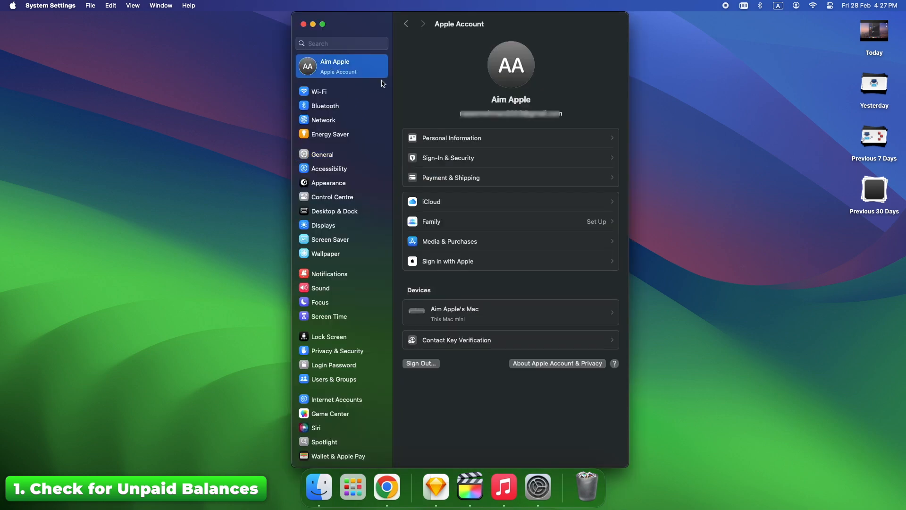
mouse_move(418, 248)
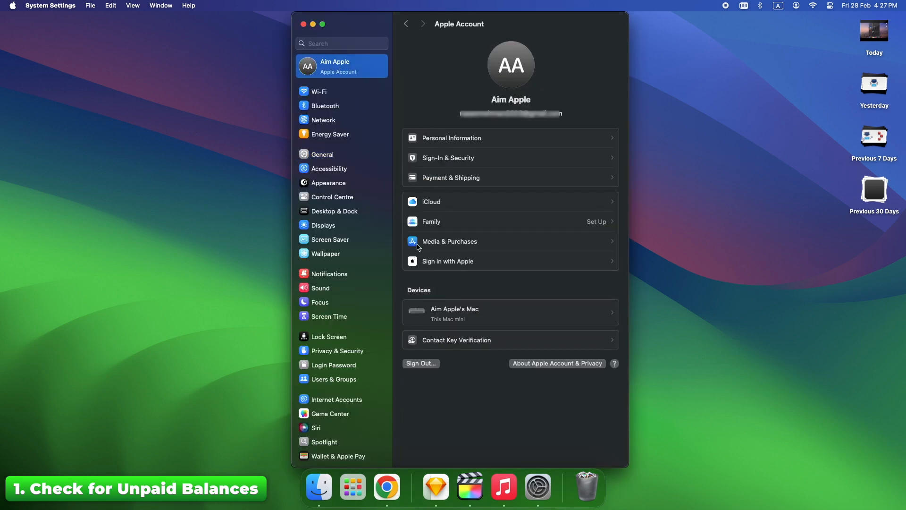
left_click(449, 241)
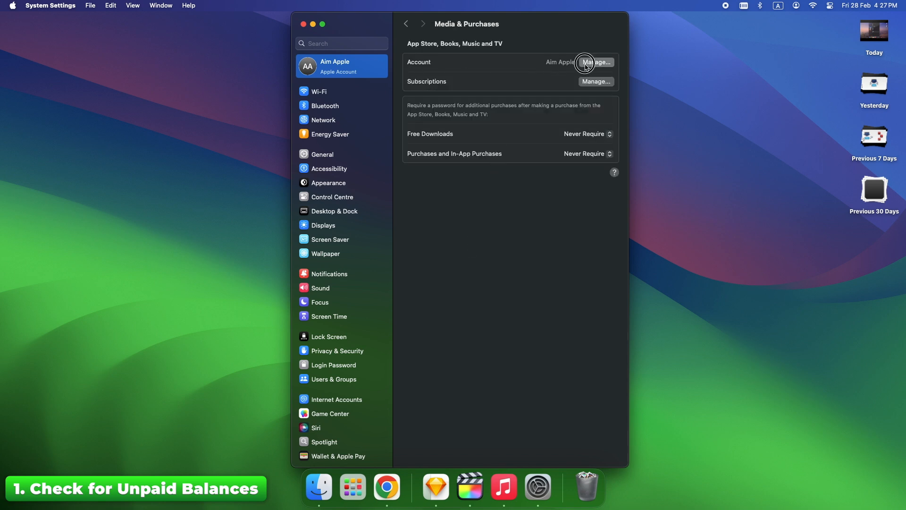
Manage the App Store account to view its Account Information and payment details.
left_click(596, 62)
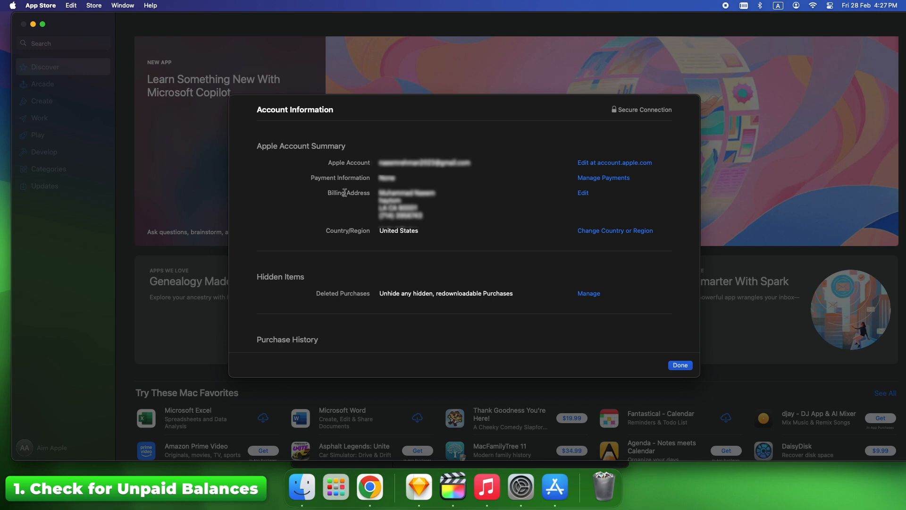
mouse_move(313, 186)
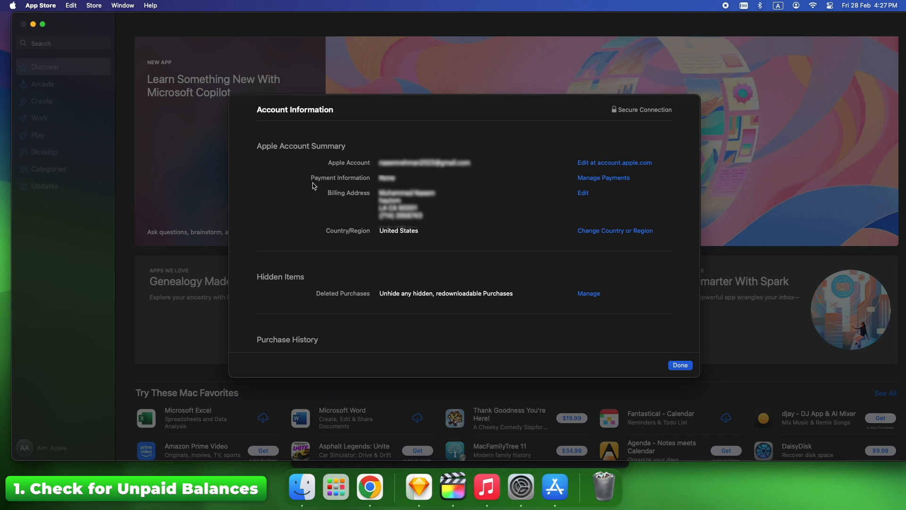
mouse_move(411, 185)
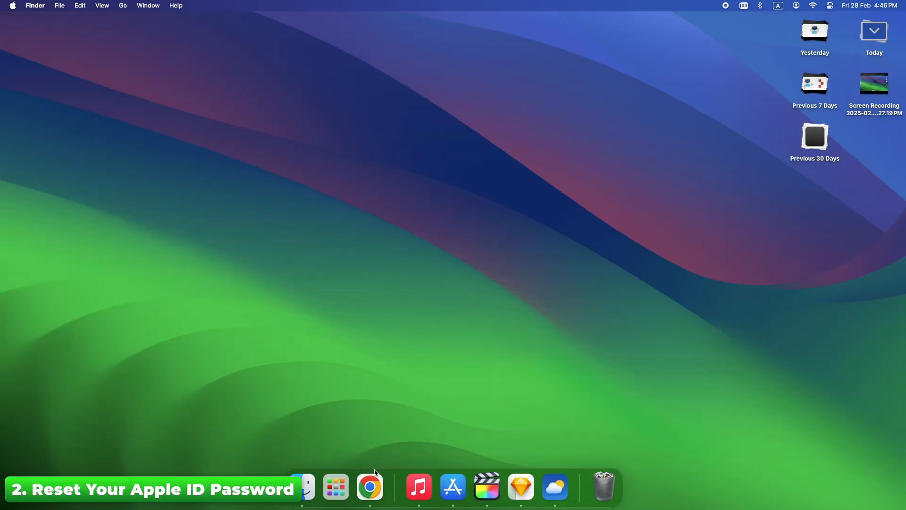
mouse_move(370, 486)
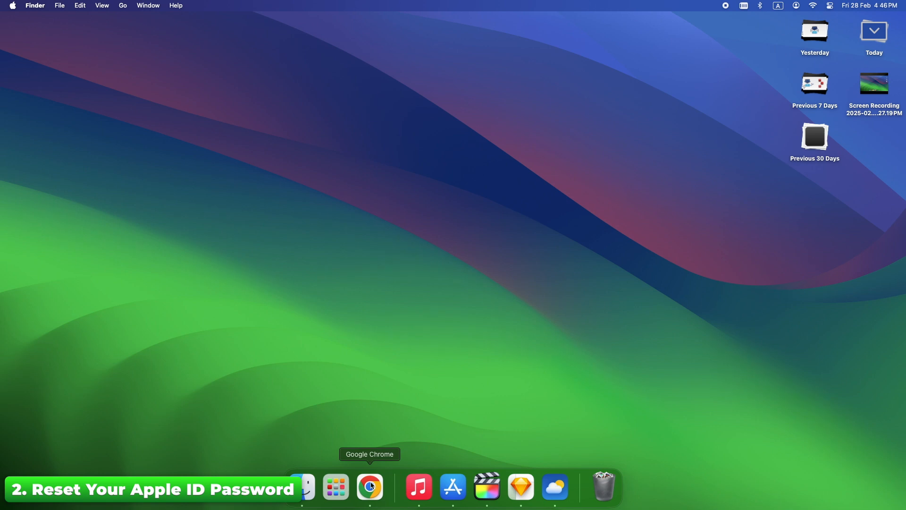
Launch Chrome and start a password reset on the iforgot.apple.com Forgotten password page.
left_click(369, 486)
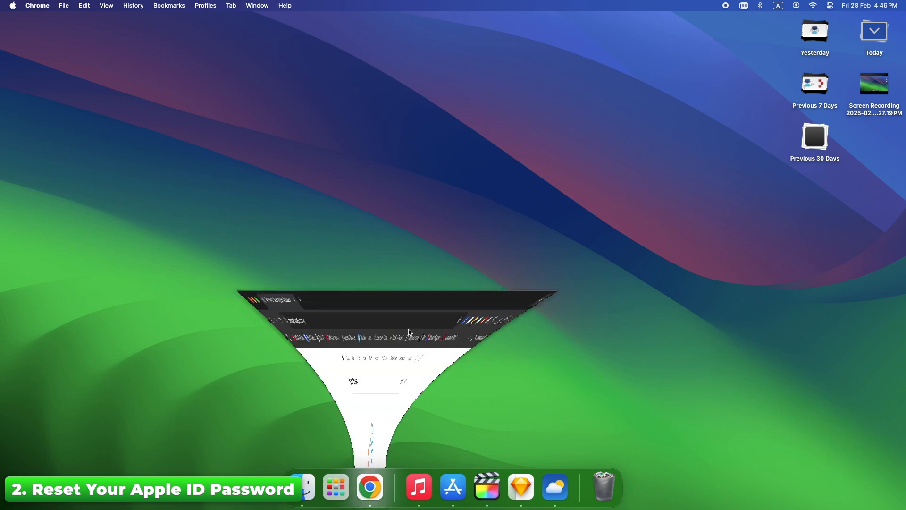
left_click(369, 486)
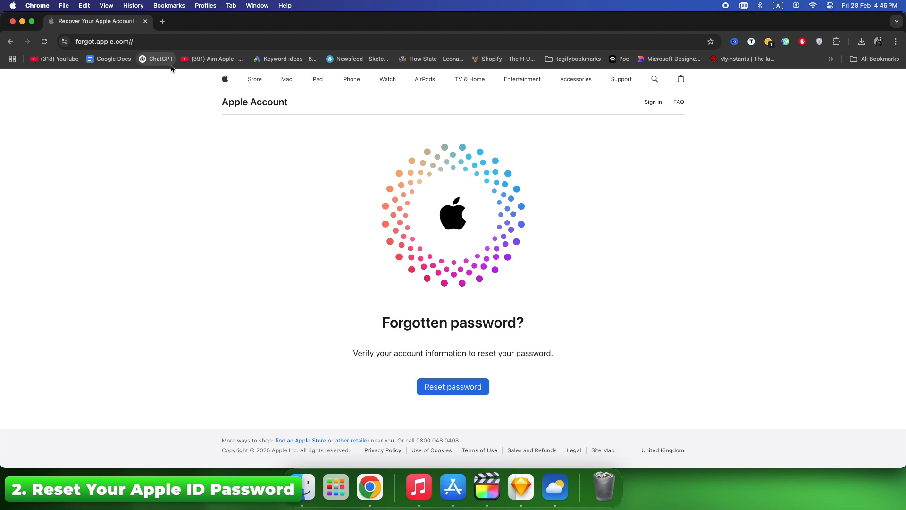
mouse_move(367, 317)
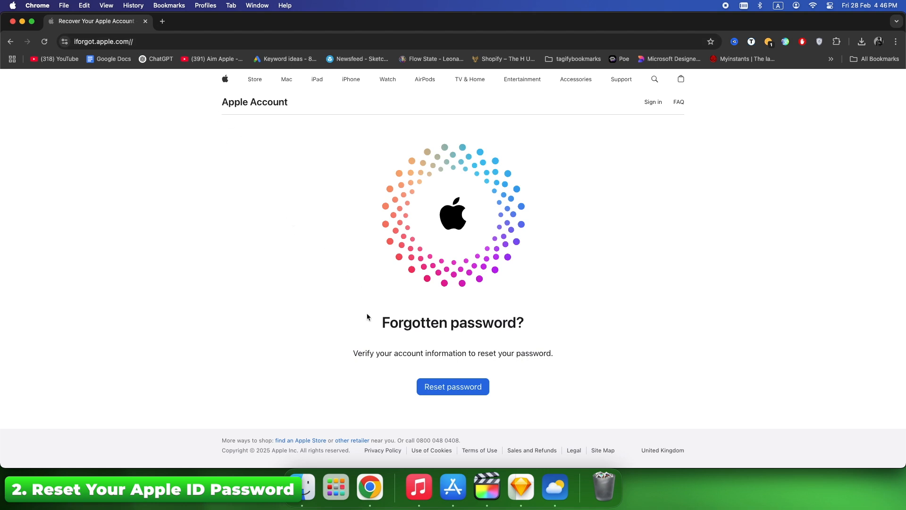
mouse_move(514, 364)
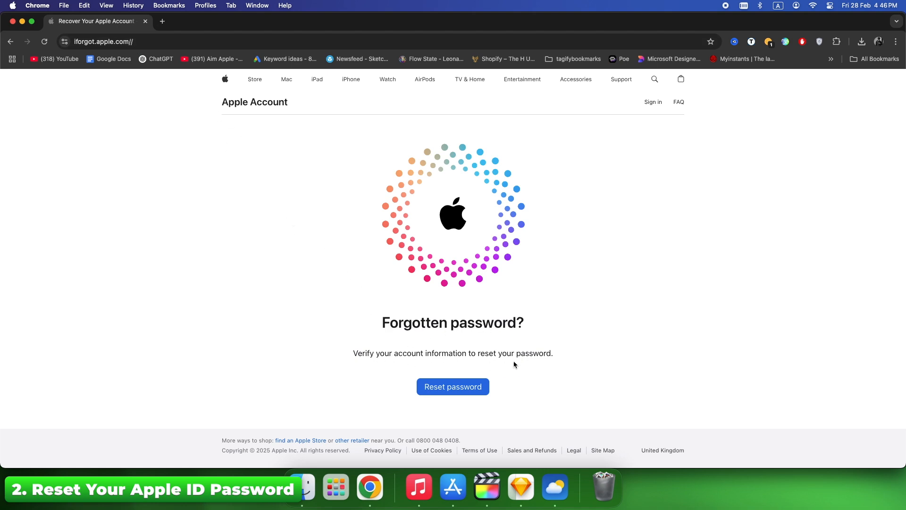
left_click(453, 386)
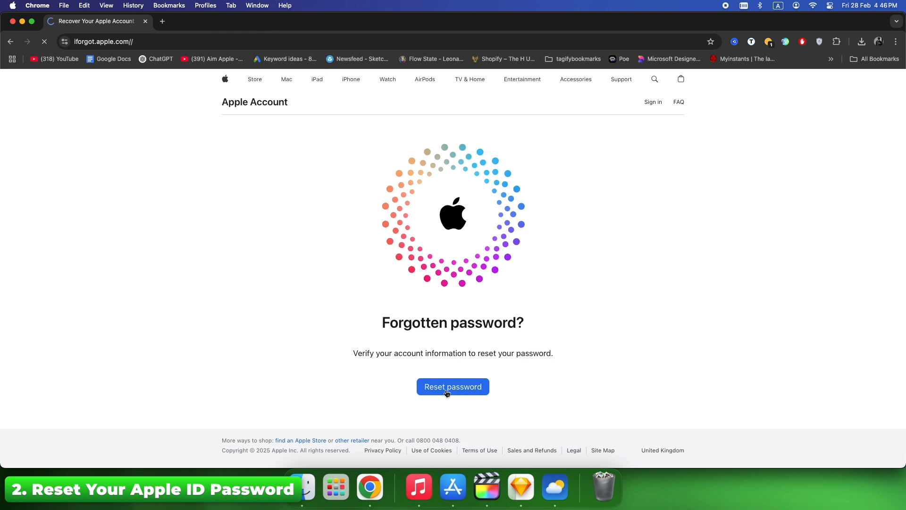
left_click(453, 386)
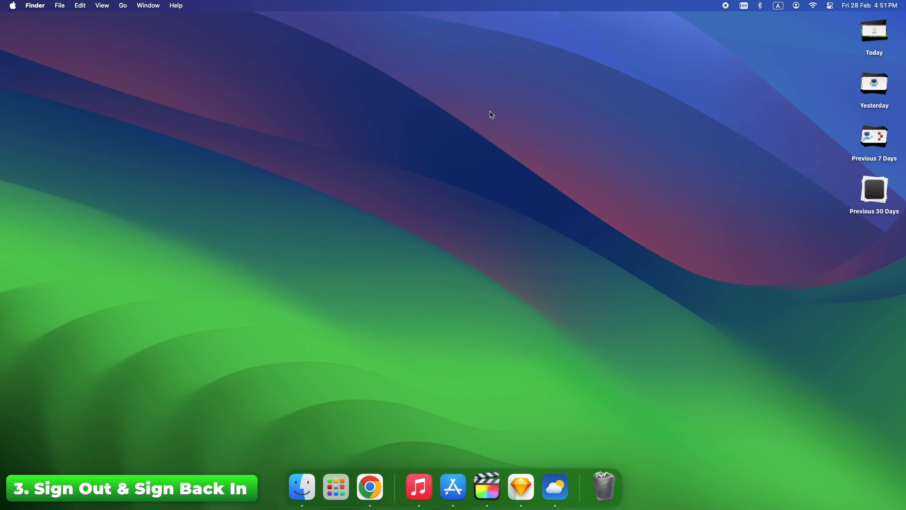
mouse_move(335, 487)
type("sett")
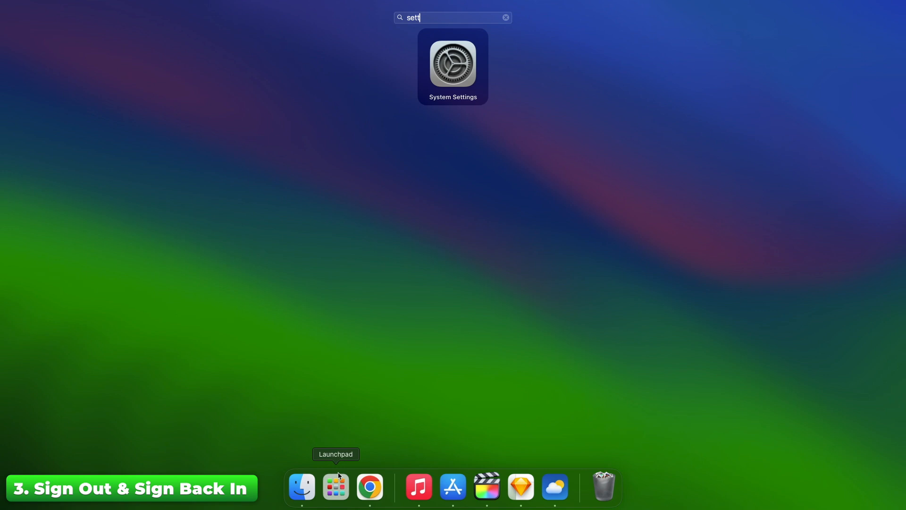
left_click(453, 62)
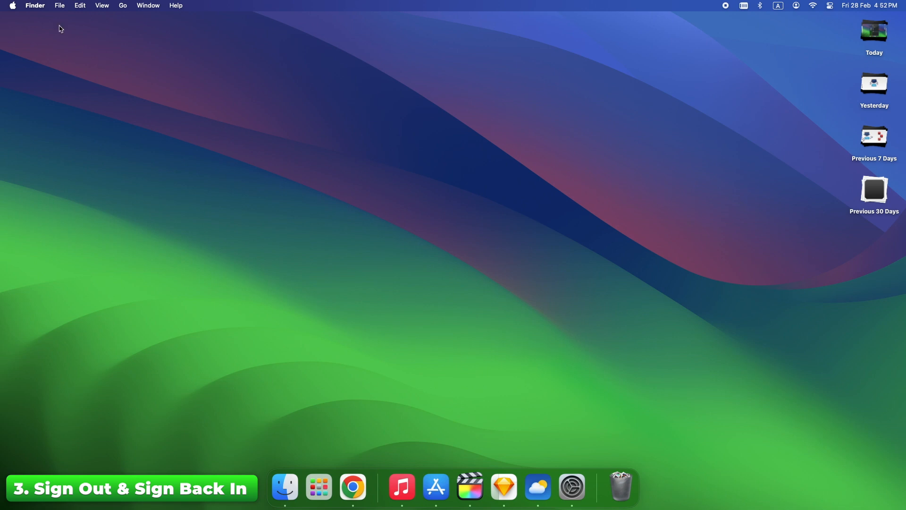
left_click(14, 5)
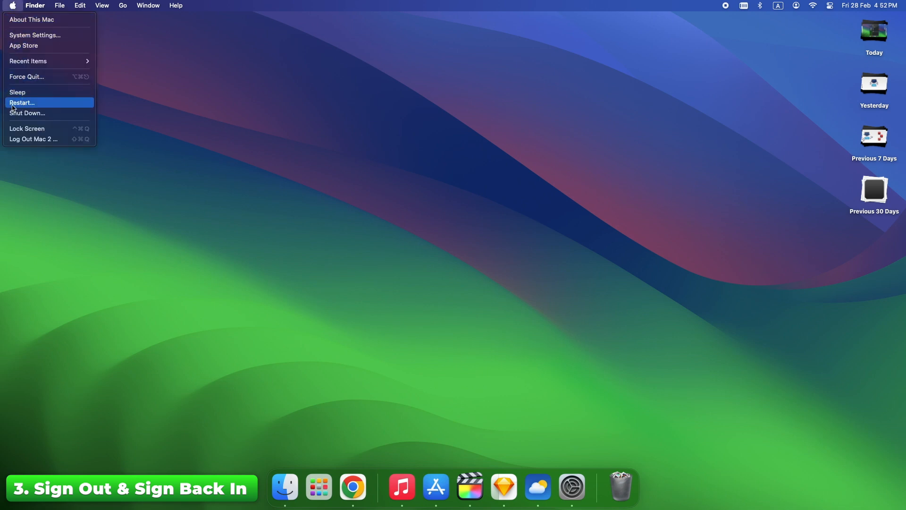
left_click(35, 34)
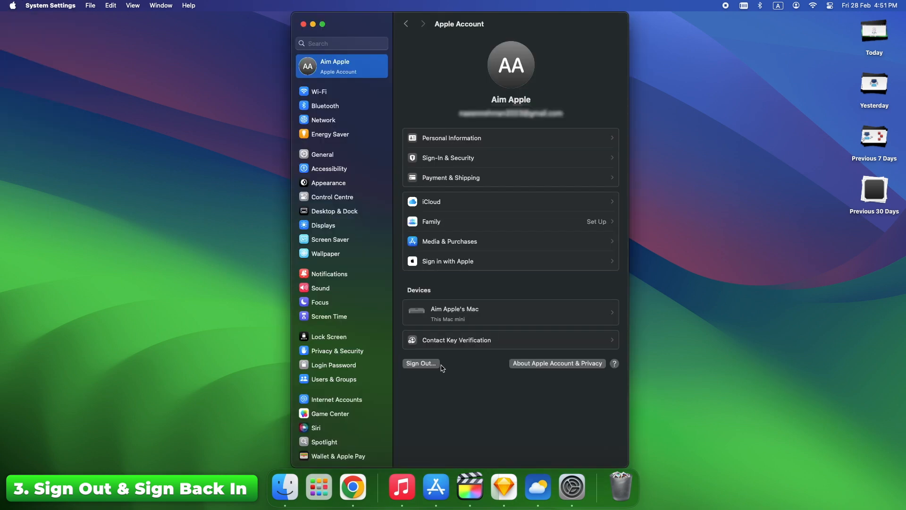
left_click(421, 363)
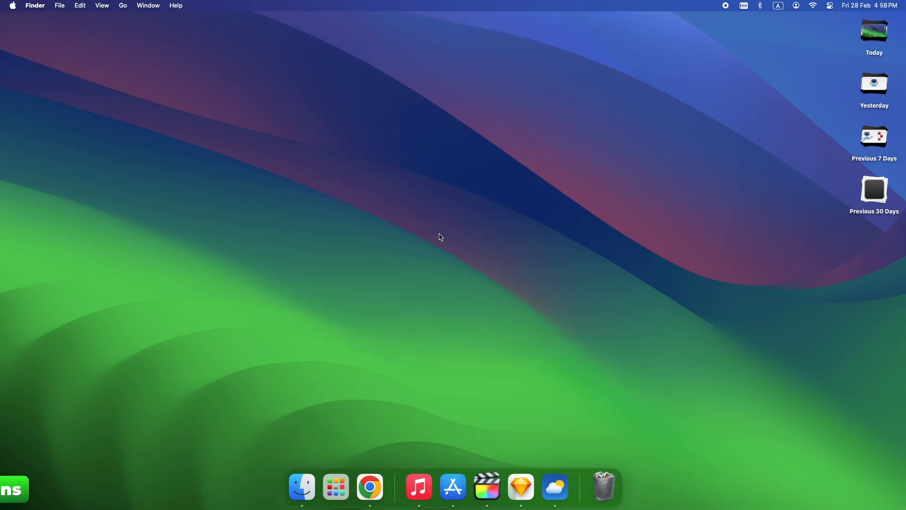
Launch System Settings from Launchpad and check Screen Time's Content & Privacy restrictions.
left_click(335, 487)
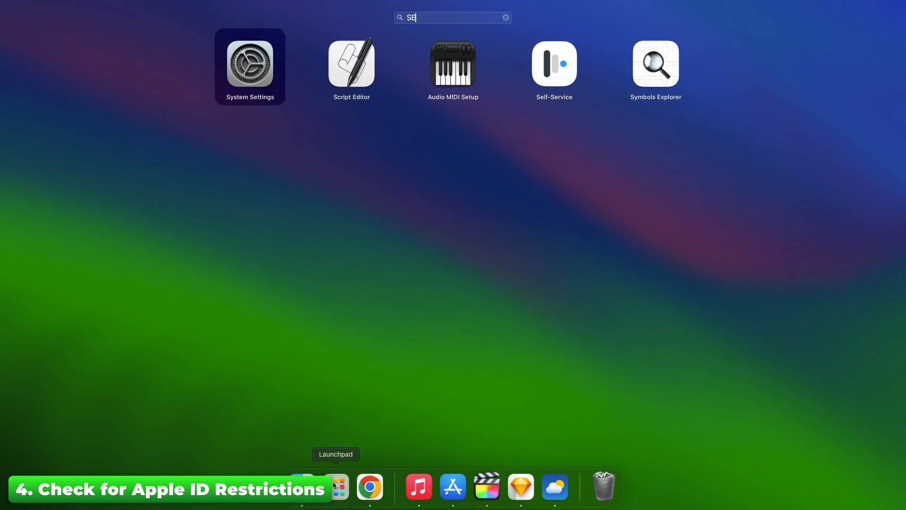
left_click(250, 64)
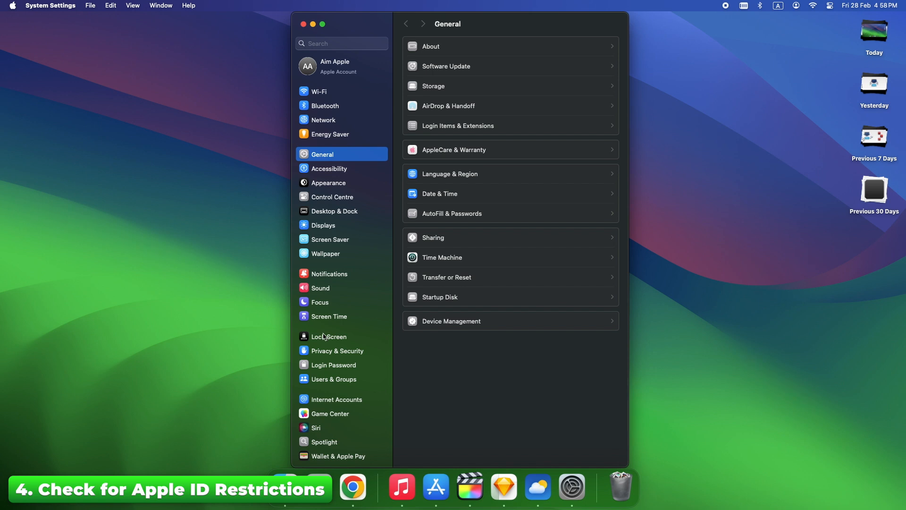
left_click(329, 317)
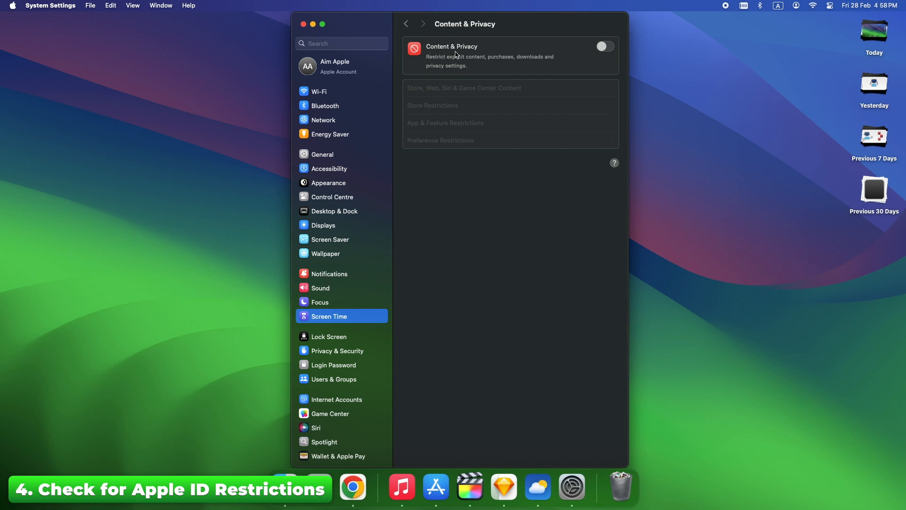
mouse_move(483, 62)
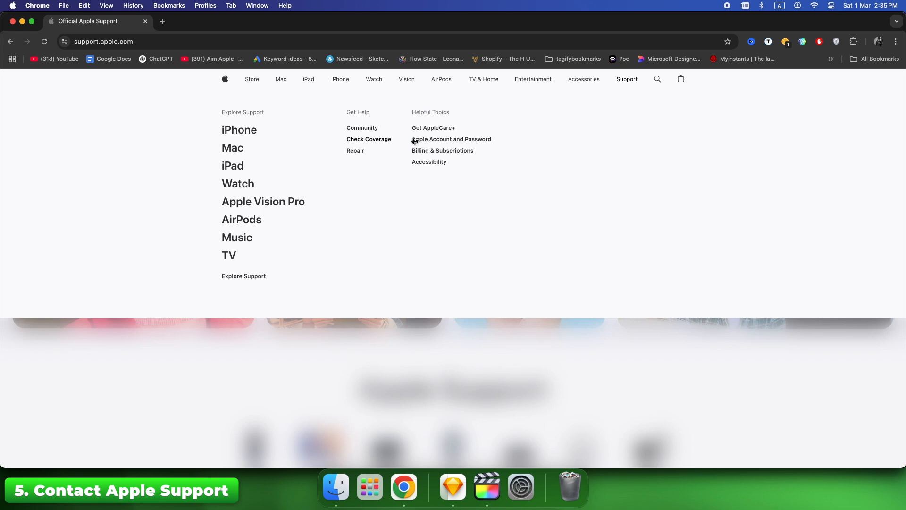
Choose the Apple Account and Password help topic, then the Disabled Apple Account issue.
left_click(451, 139)
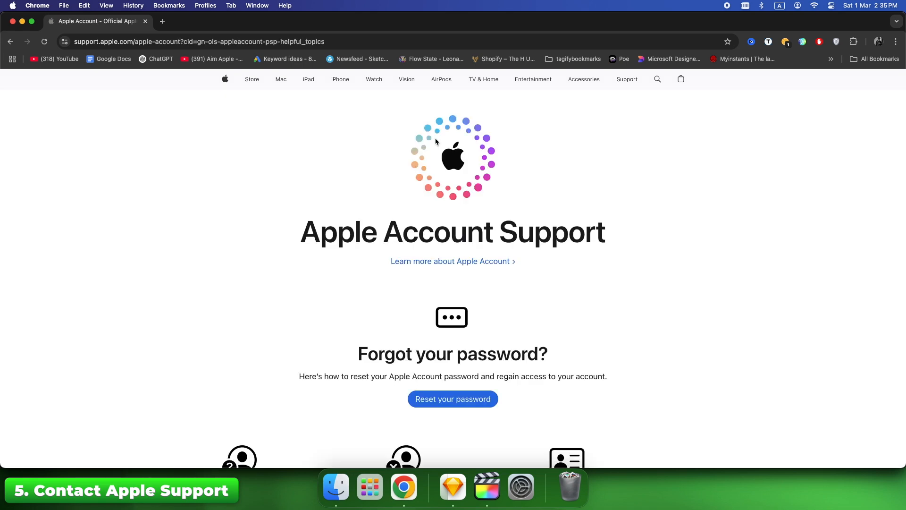
scroll("down", 3)
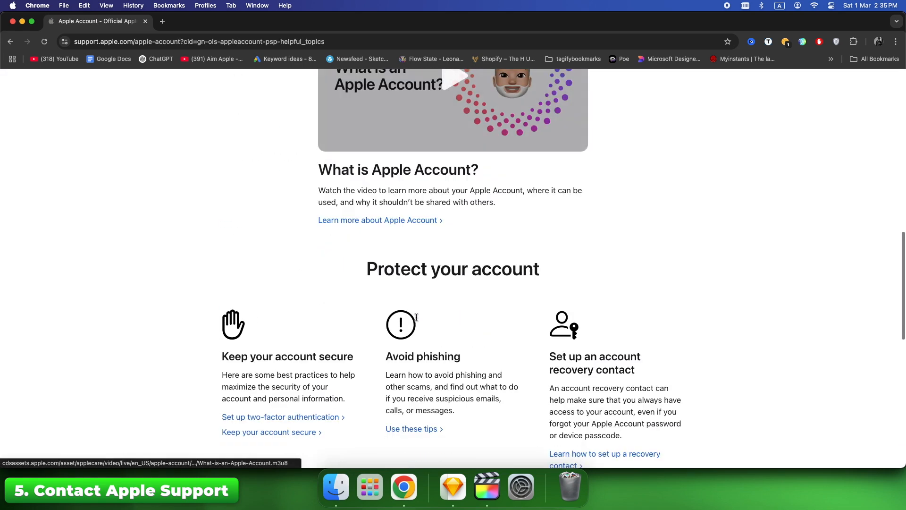
scroll("down", 3)
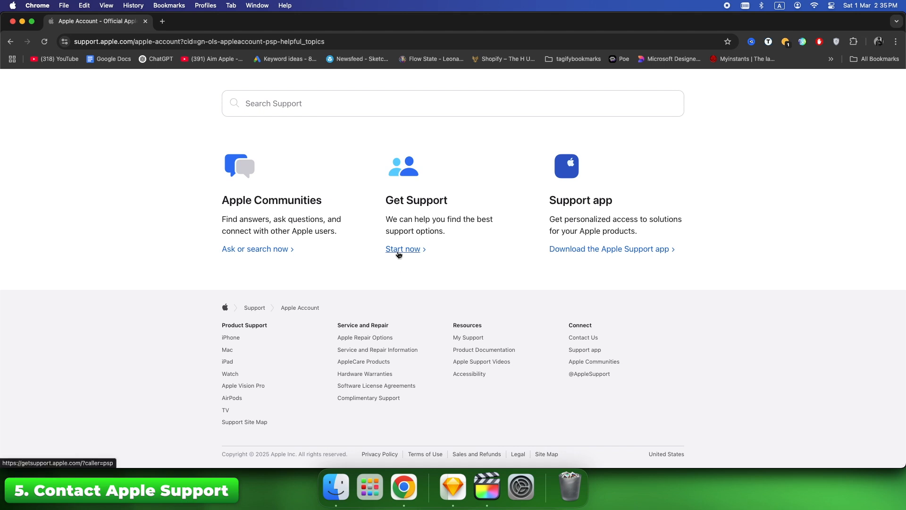
left_click(402, 248)
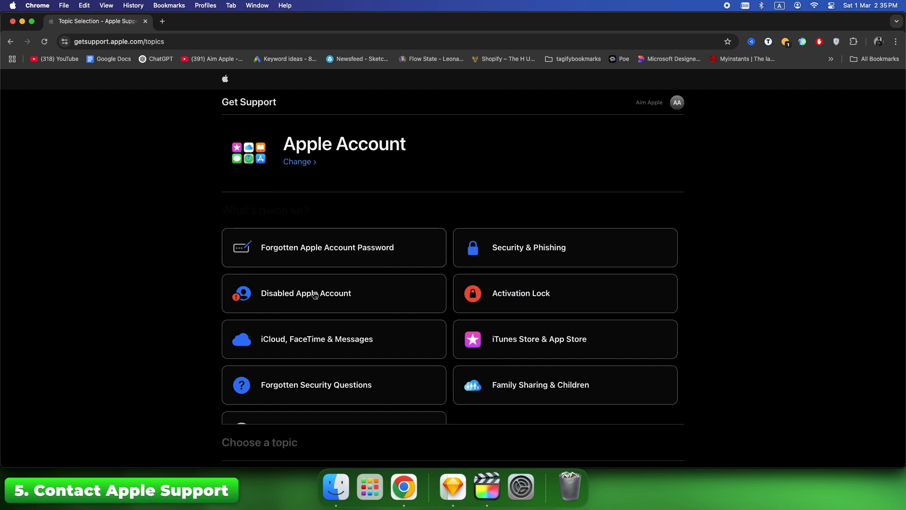
left_click(315, 294)
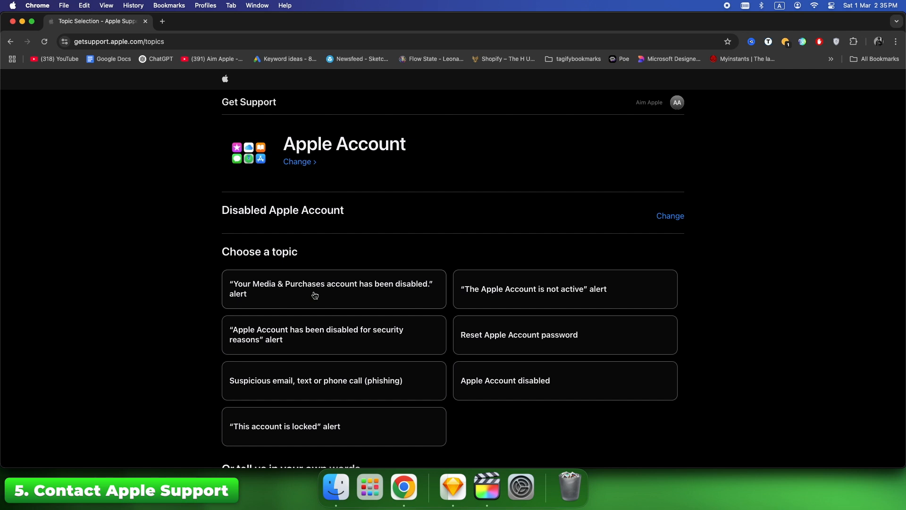
Continue to solutions, choose to call Apple Support, and dial the listed number.
scroll("down", 3)
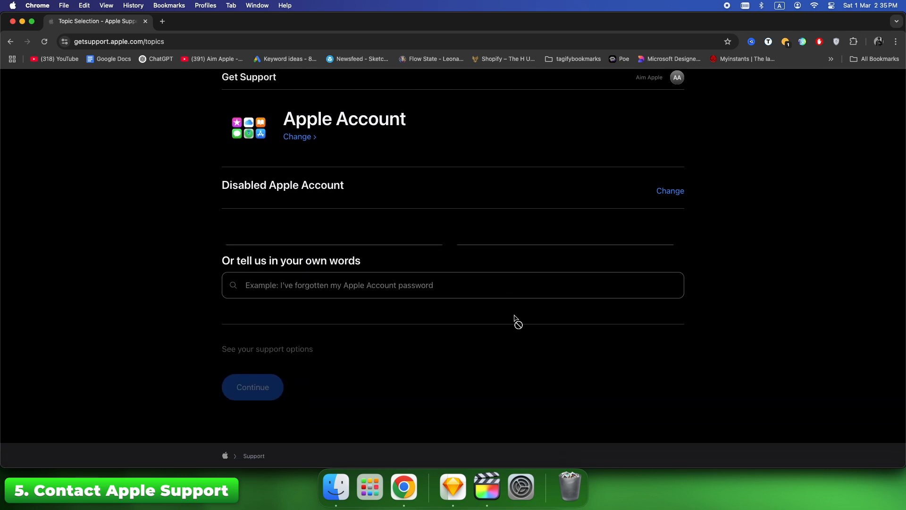
left_click(252, 387)
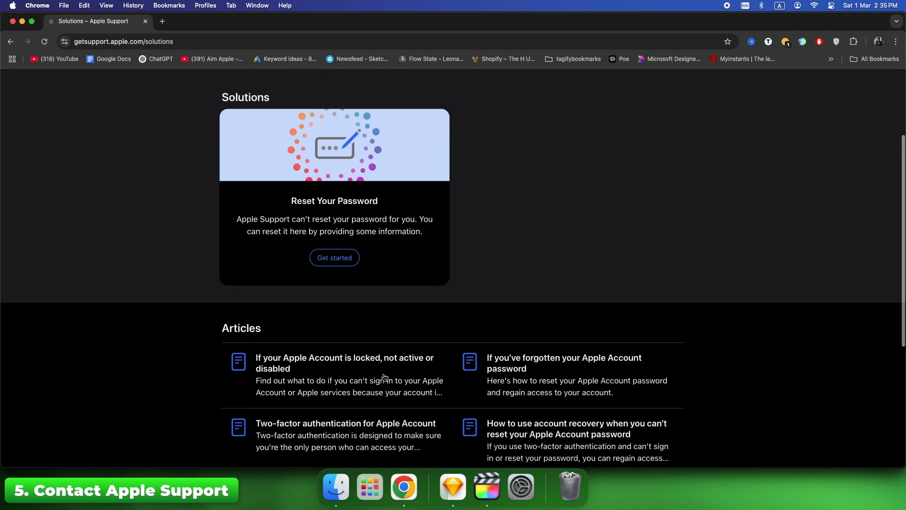
left_click(335, 258)
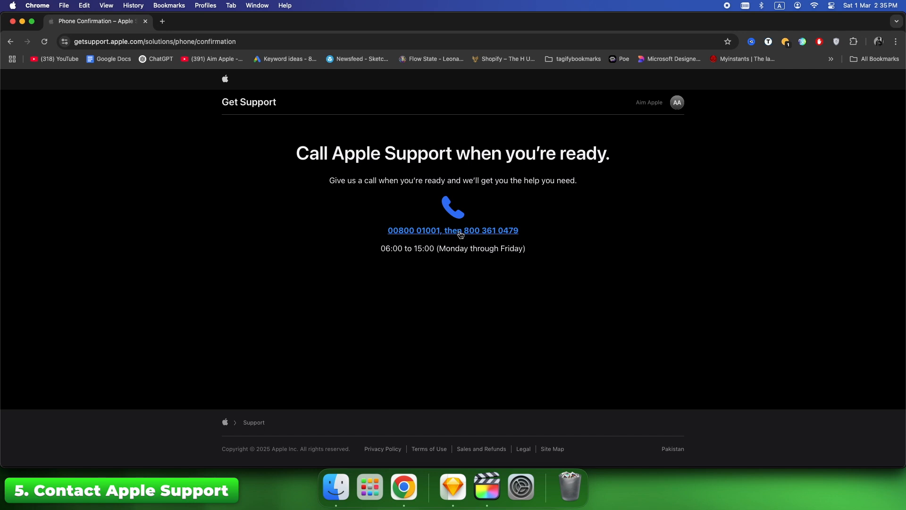
mouse_move(427, 234)
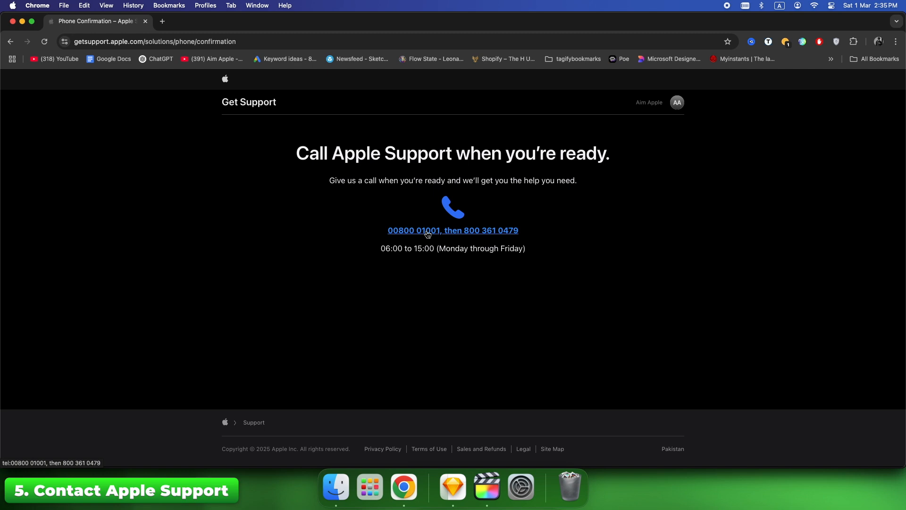
left_click(452, 230)
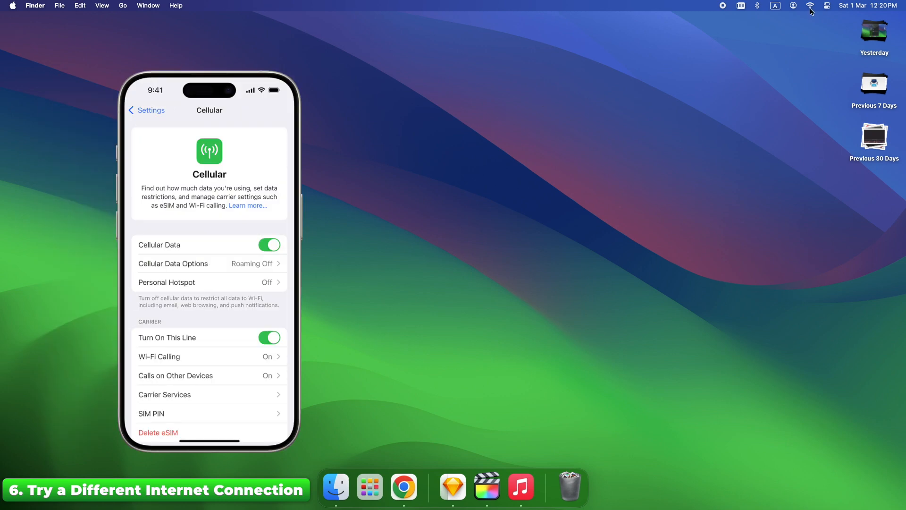
left_click(805, 7)
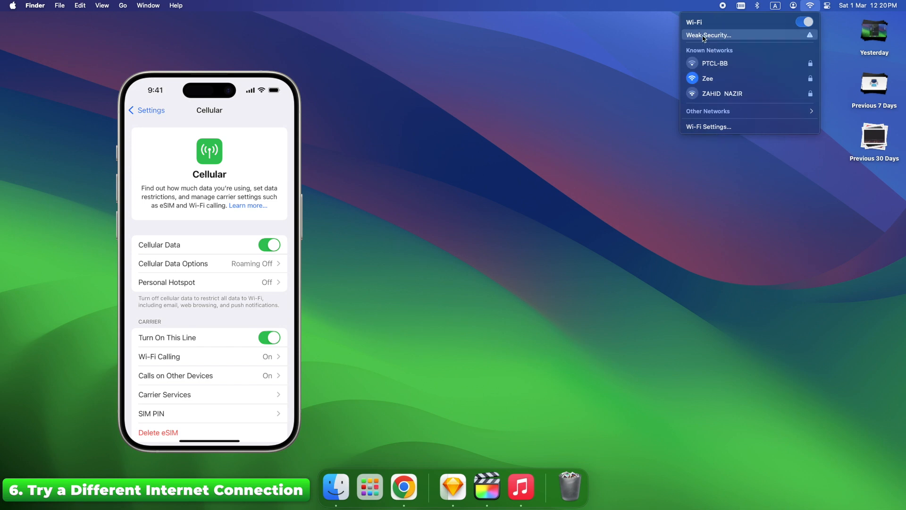
left_click(543, 102)
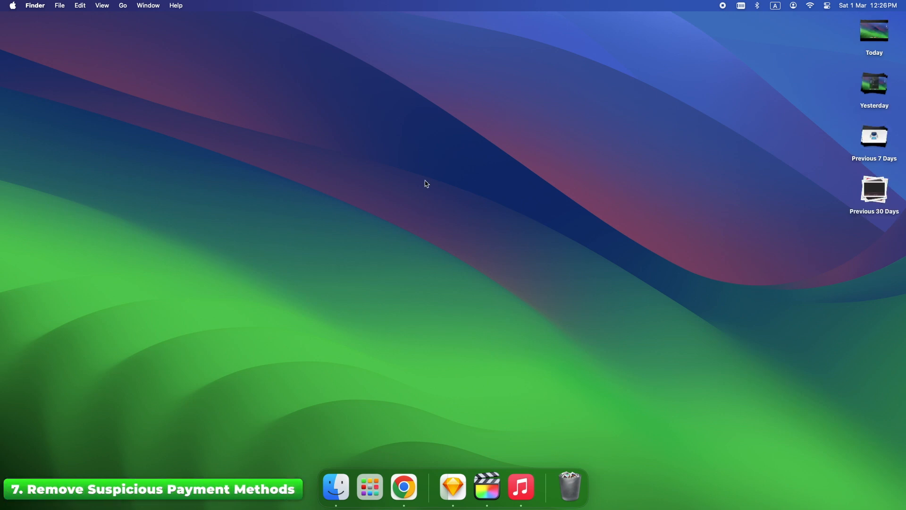
mouse_move(422, 183)
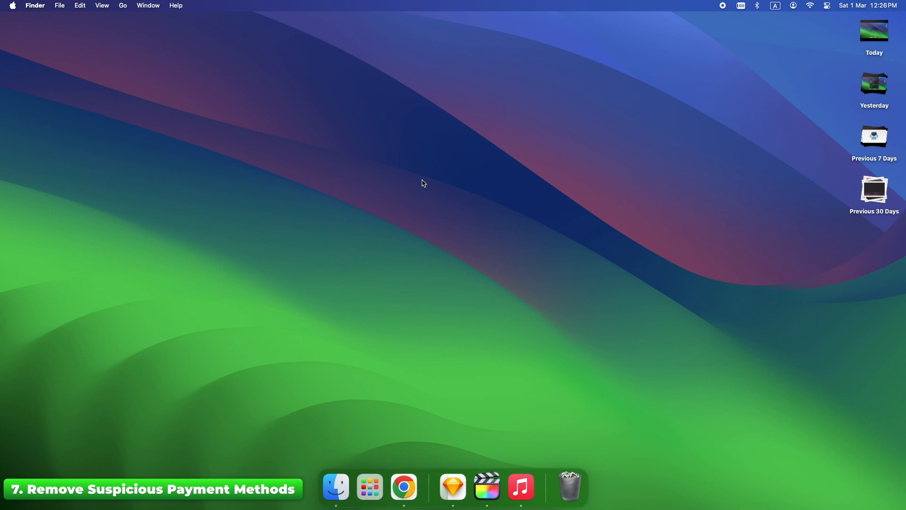
Launch System Settings from the Dock, landing on General.
left_click(14, 5)
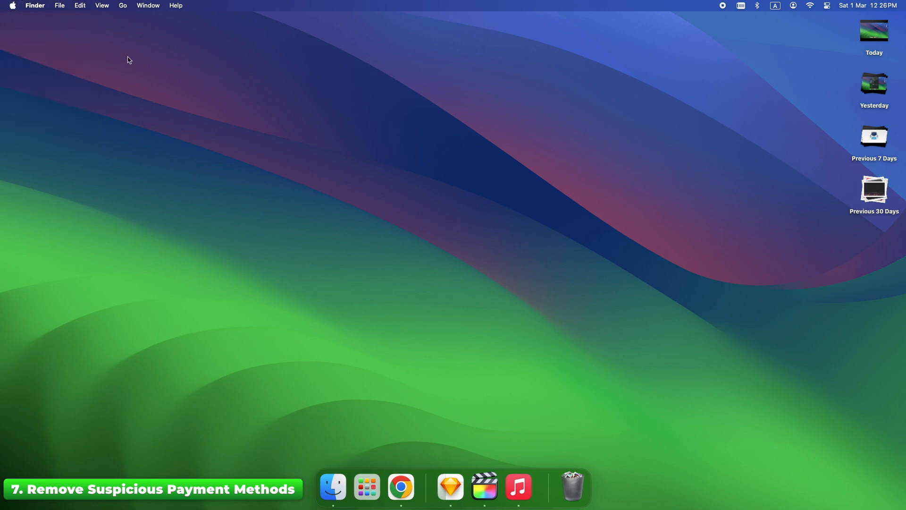
left_click(538, 487)
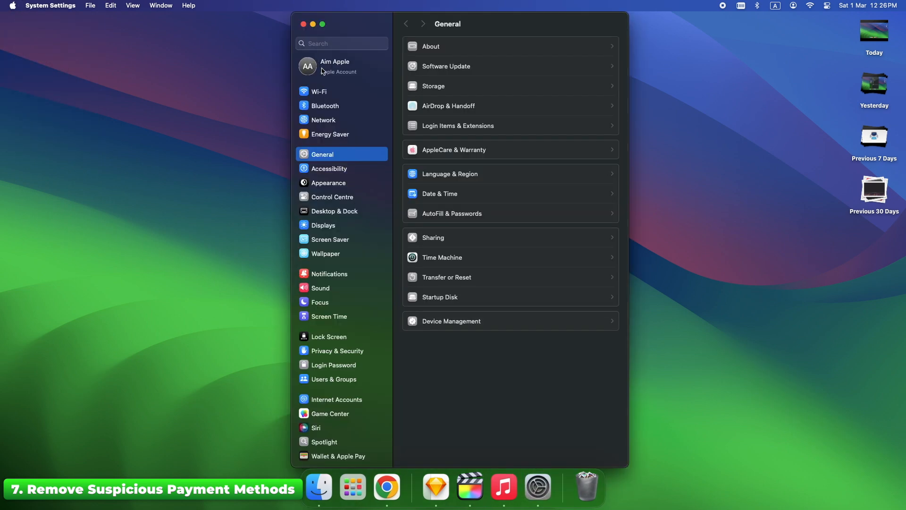
Check the Apple Account's Payment & Shipping page for payment methods on file.
left_click(336, 65)
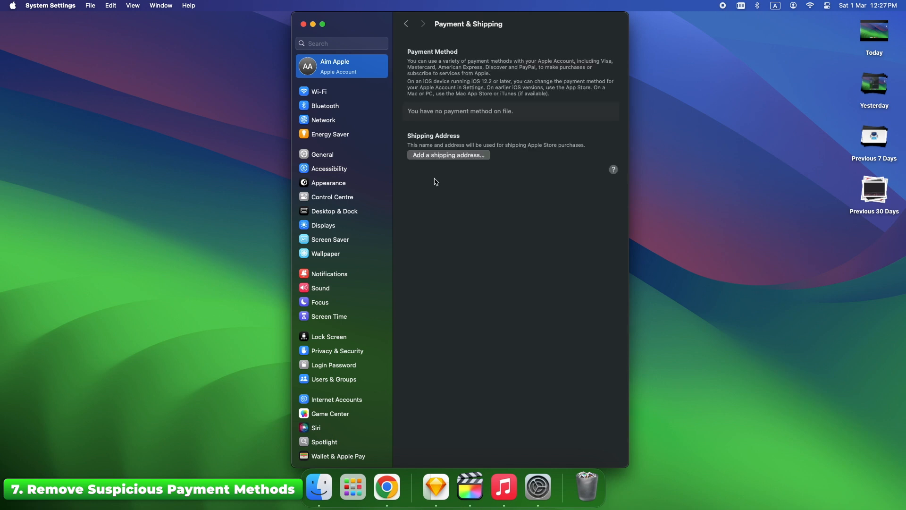
mouse_move(432, 182)
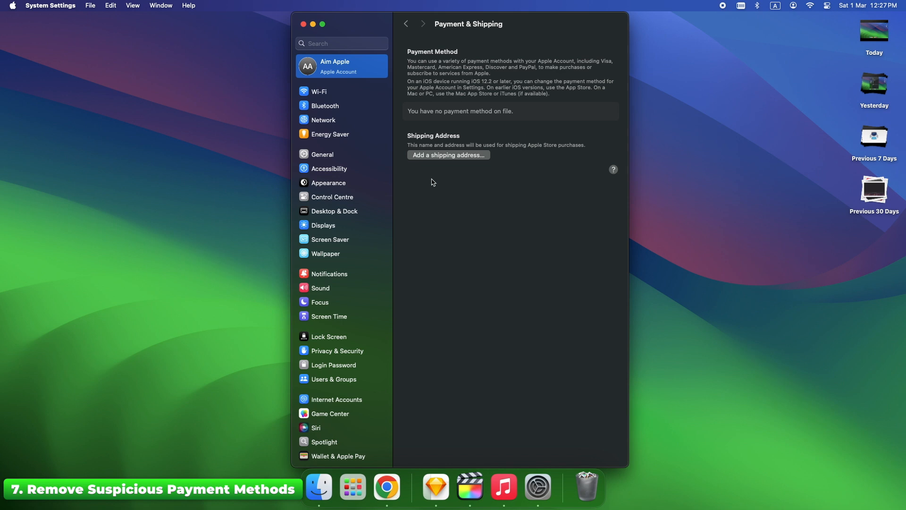
mouse_move(444, 118)
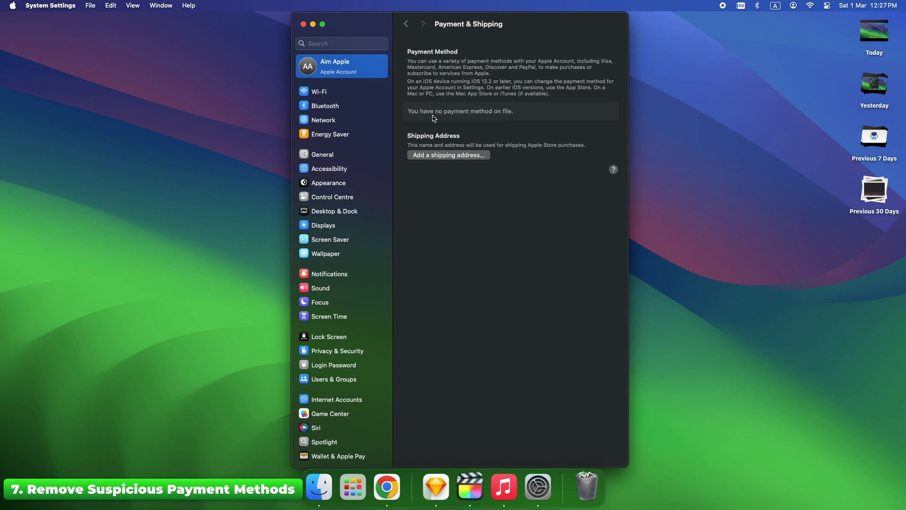
mouse_move(521, 117)
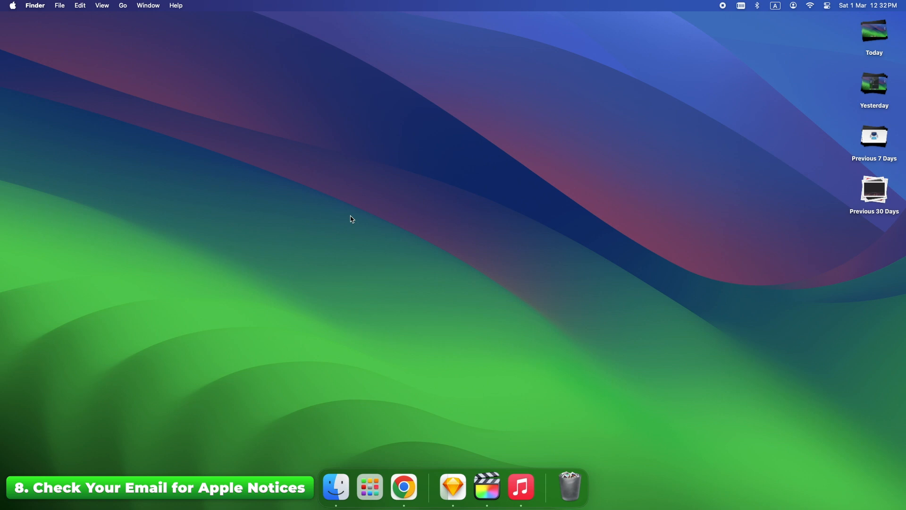
mouse_move(394, 374)
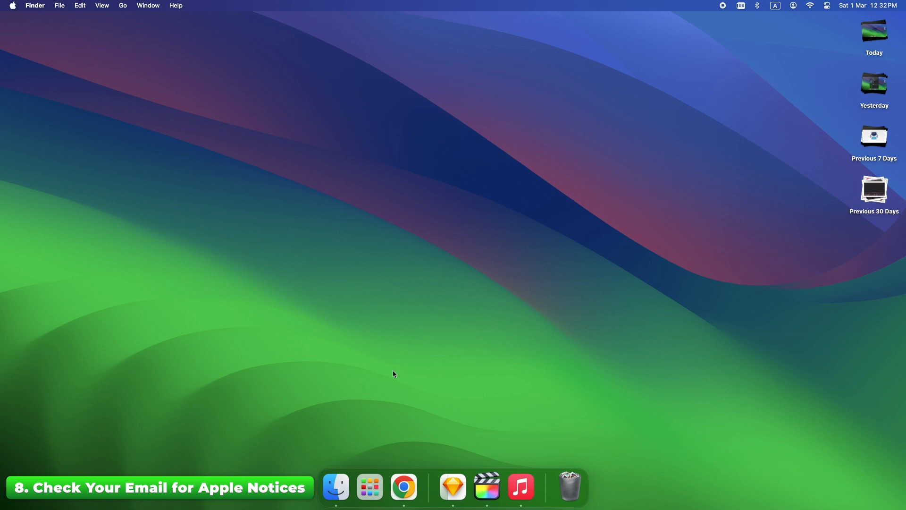
Leave System Settings and return to the desktop.
left_click(403, 486)
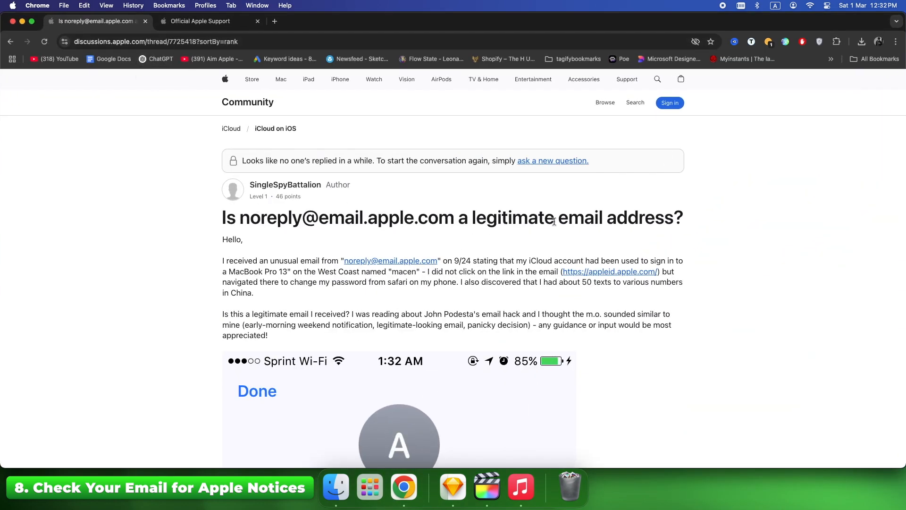
mouse_move(255, 157)
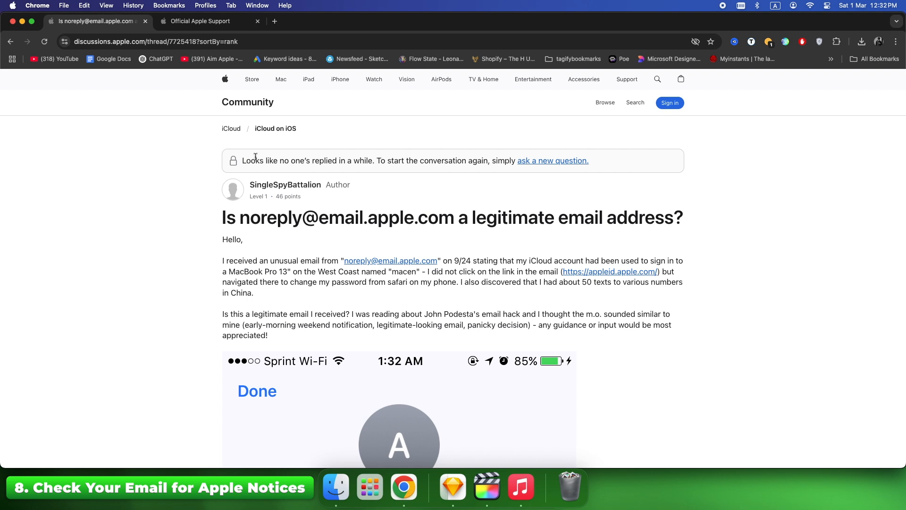
Switch to the Official Apple Support tab and scroll to the popular help topics.
left_click(200, 20)
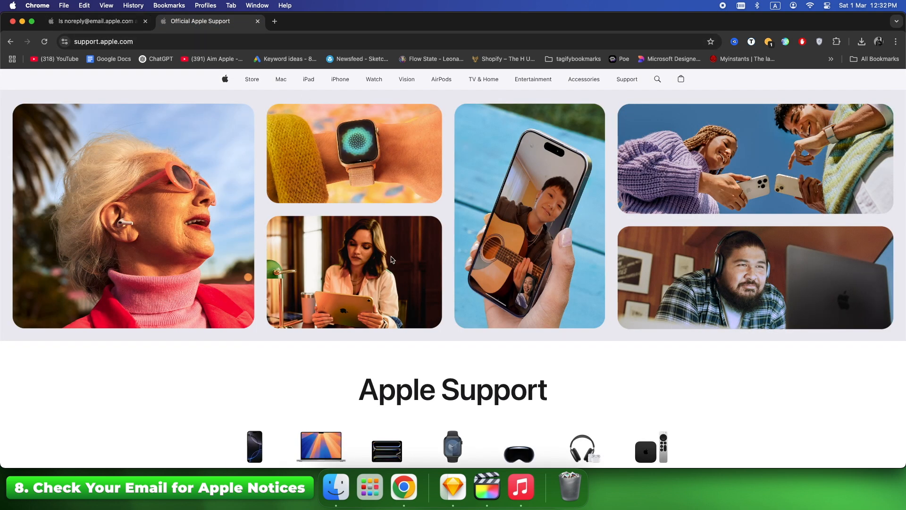
mouse_move(361, 373)
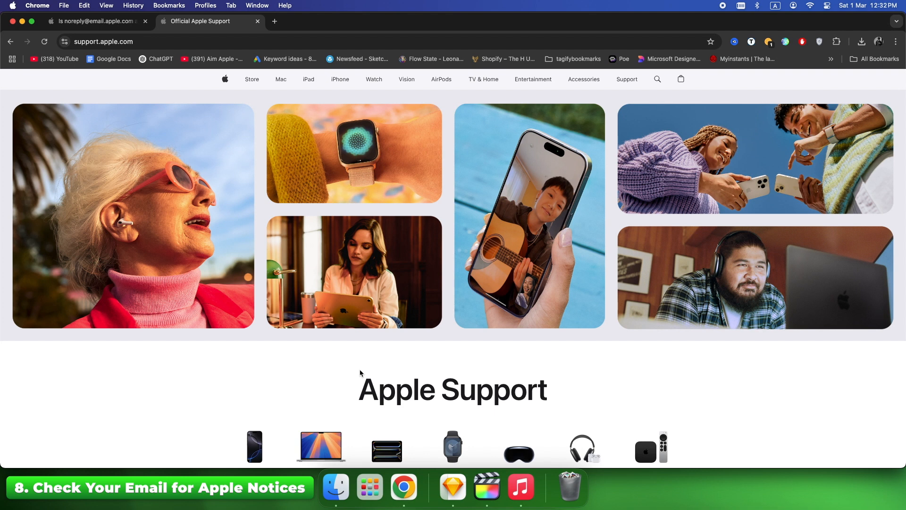
scroll("down", 3)
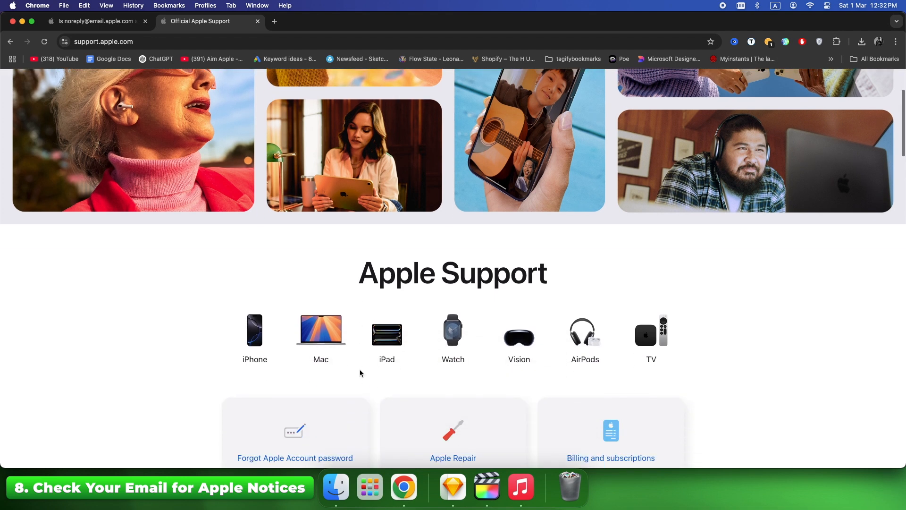
scroll("down", 3)
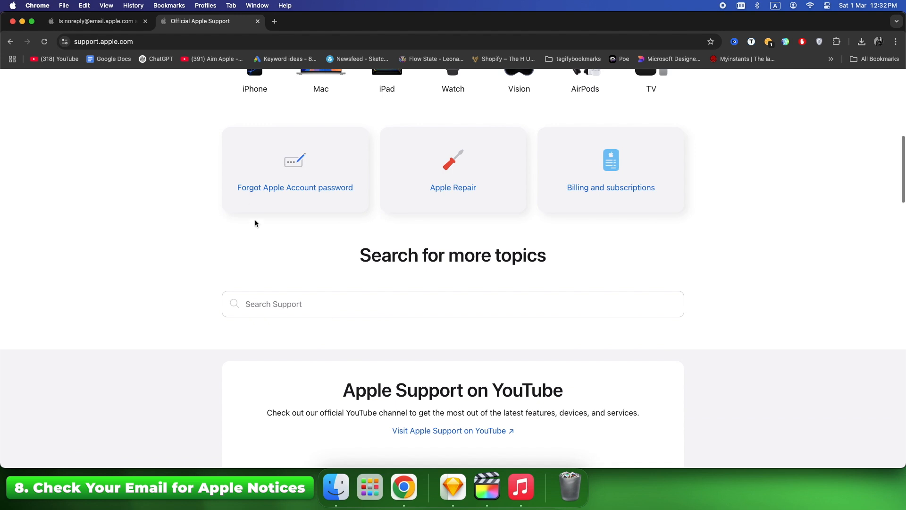
mouse_move(484, 197)
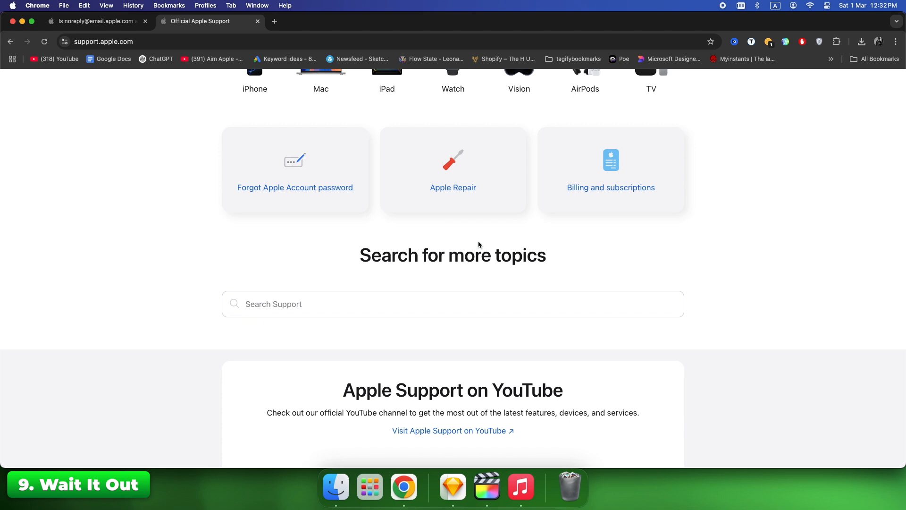
Open the Apple Account support topic and scroll through its password reset help.
left_click(295, 188)
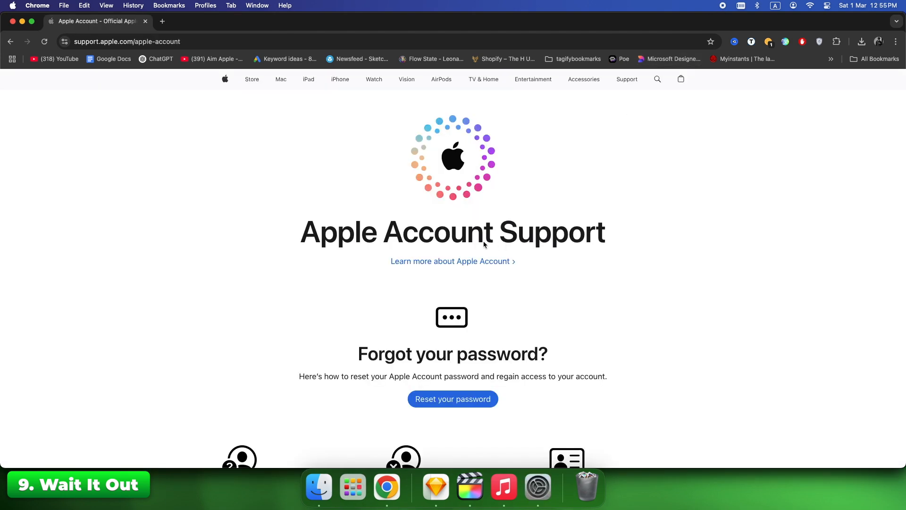
mouse_move(456, 241)
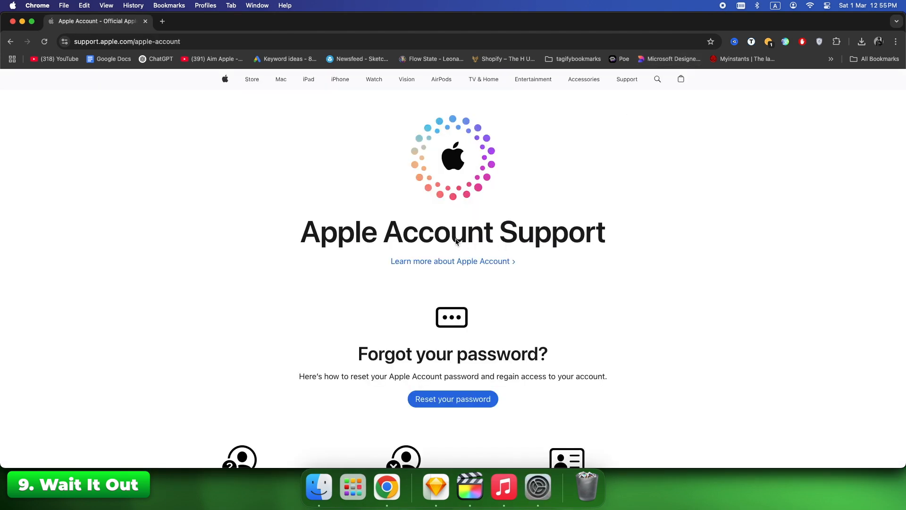
mouse_move(332, 218)
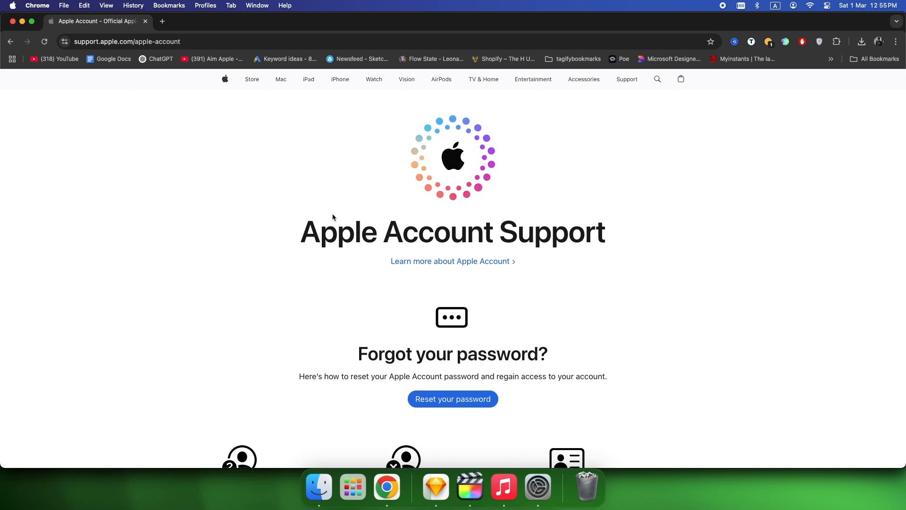
scroll("down", 3)
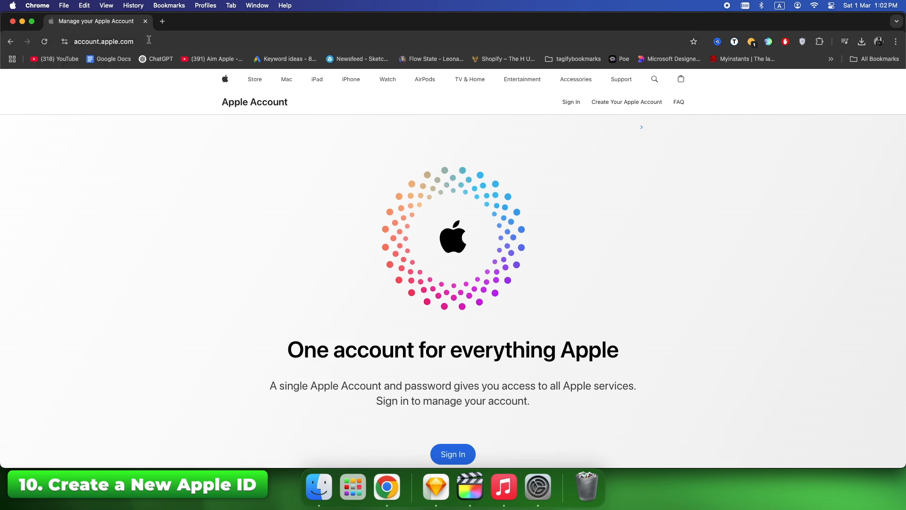
Scroll down the 'One account for everything Apple' landing page to reach the Sign In button.
scroll("down", 3)
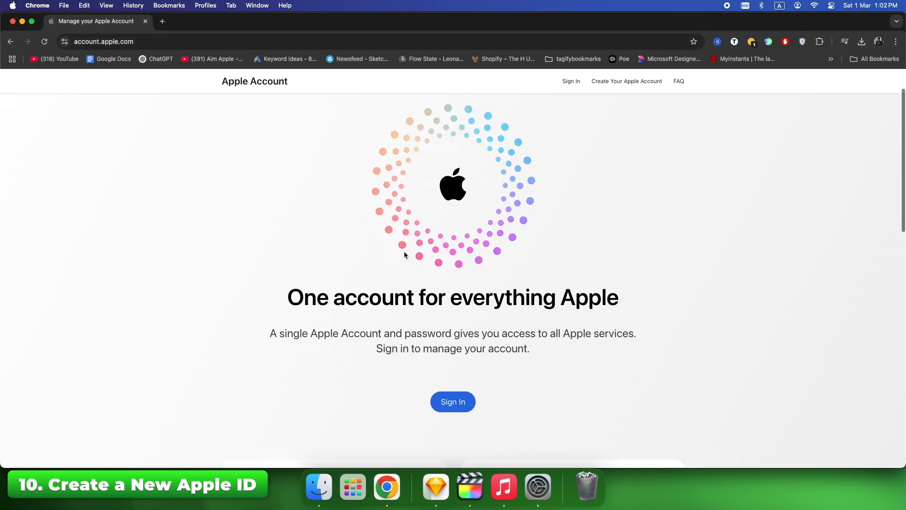
mouse_move(288, 336)
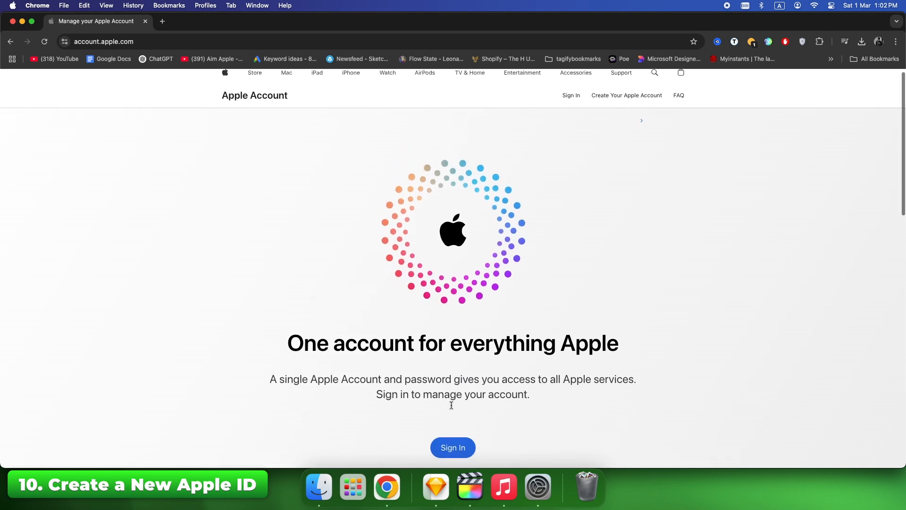
scroll("down", 3)
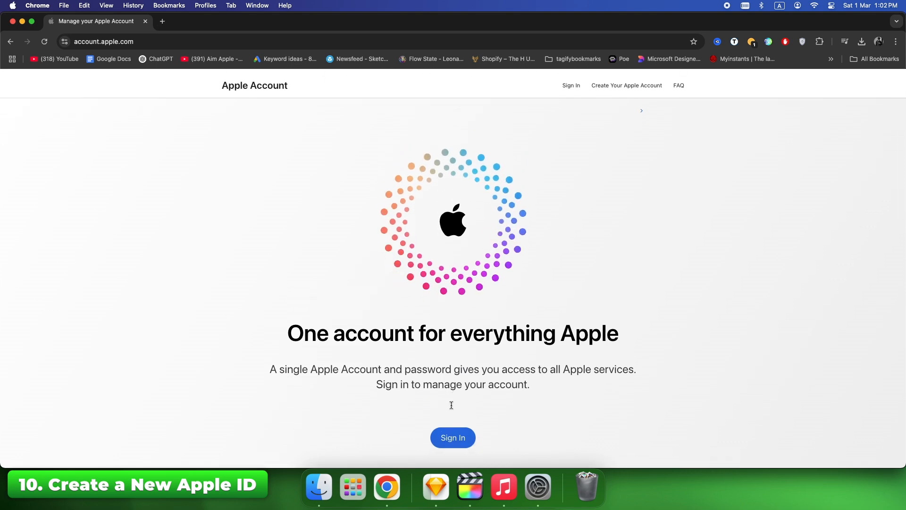
scroll("down", 3)
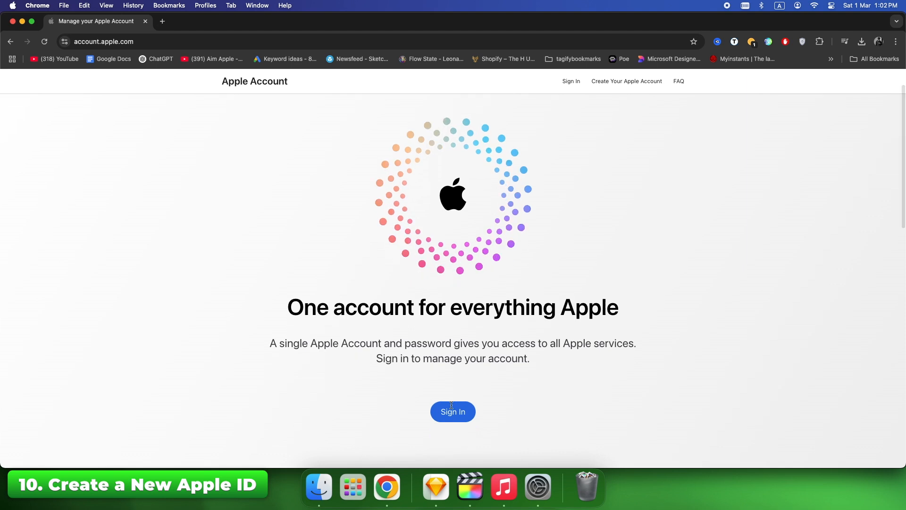